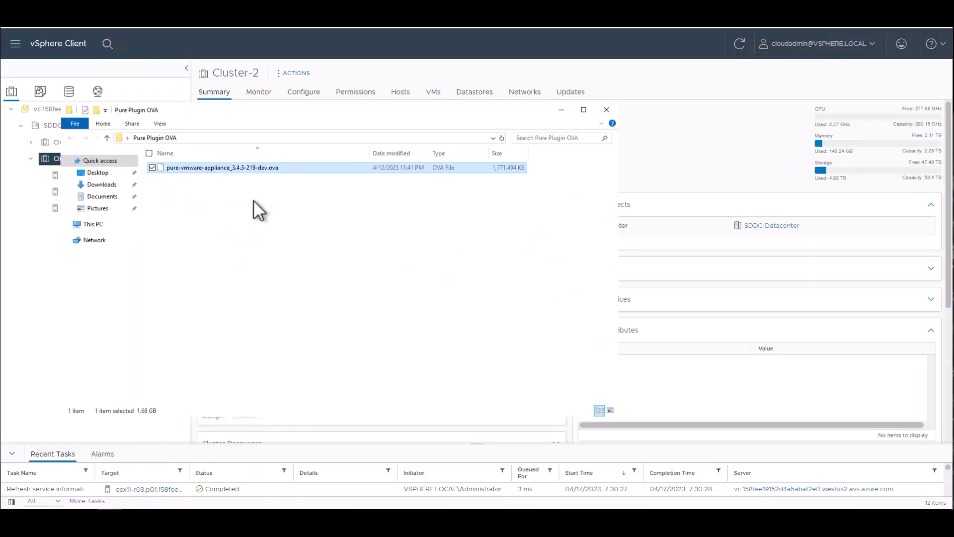
Select the local pure-vmware-appliance_3.4.3-219-dev.ova file as the template to deploy
{"action": "left_click", "coordinate": [607, 109]}
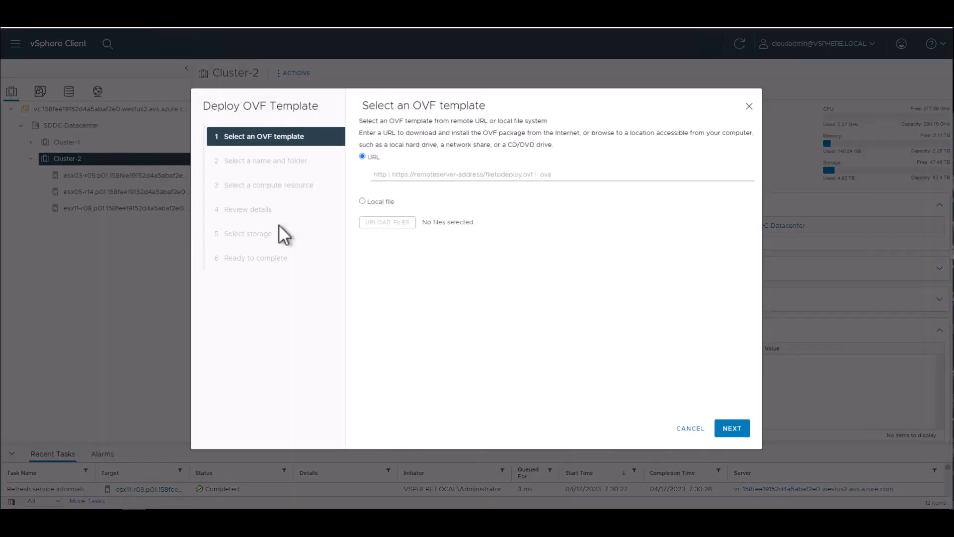
{"action": "left_click", "coordinate": [362, 201]}
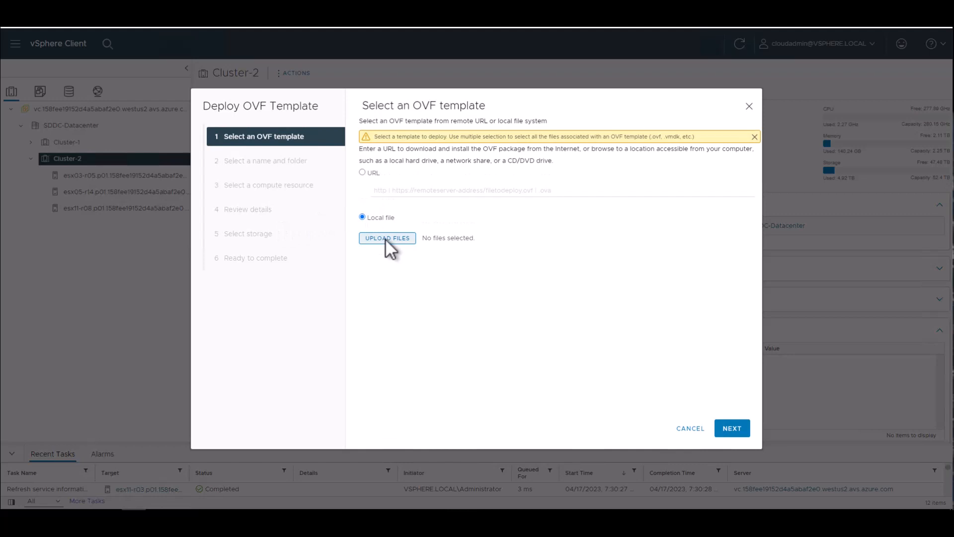
{"action": "left_click", "coordinate": [387, 238]}
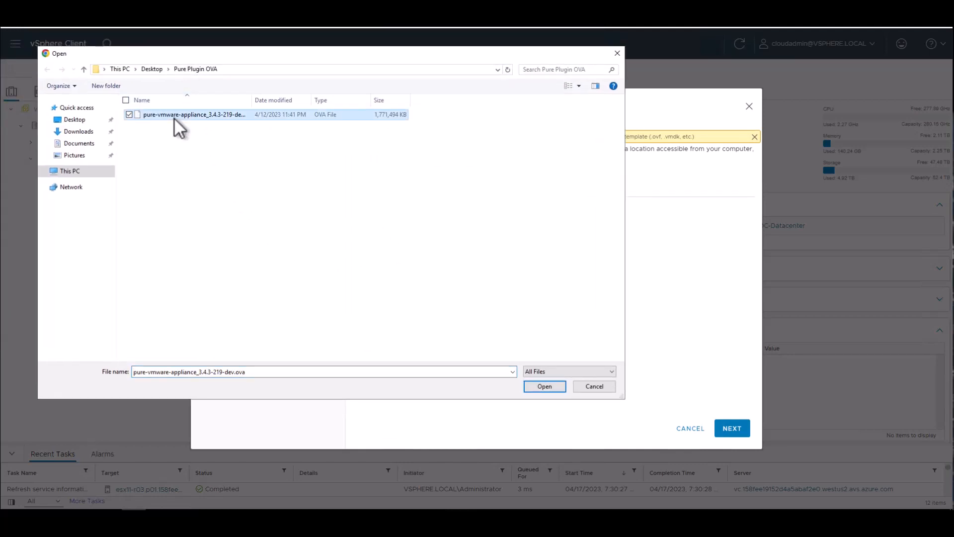
{"action": "left_click", "coordinate": [544, 386]}
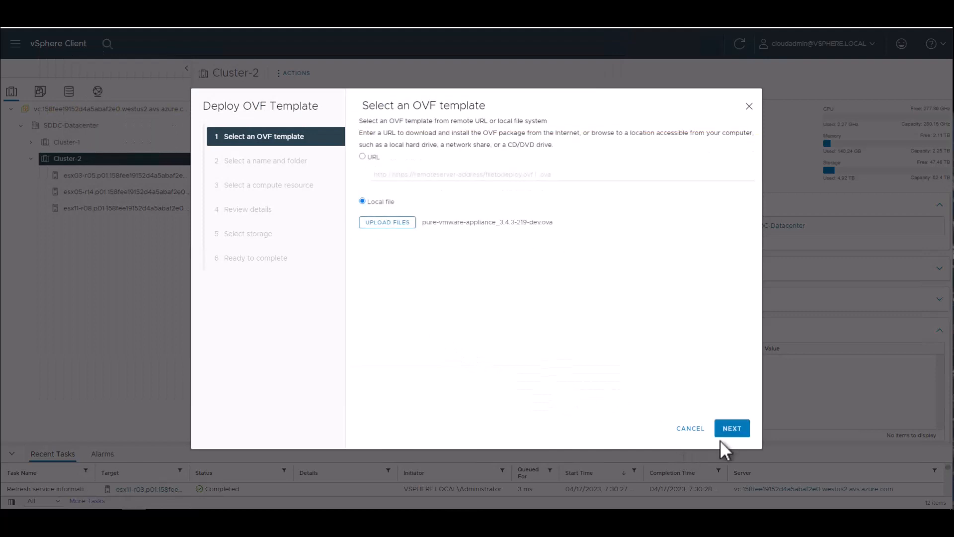
Name the VM pure-vmware-cloud-appliance and accept Cluster-2 as its compute resource
{"action": "left_click", "coordinate": [732, 428]}
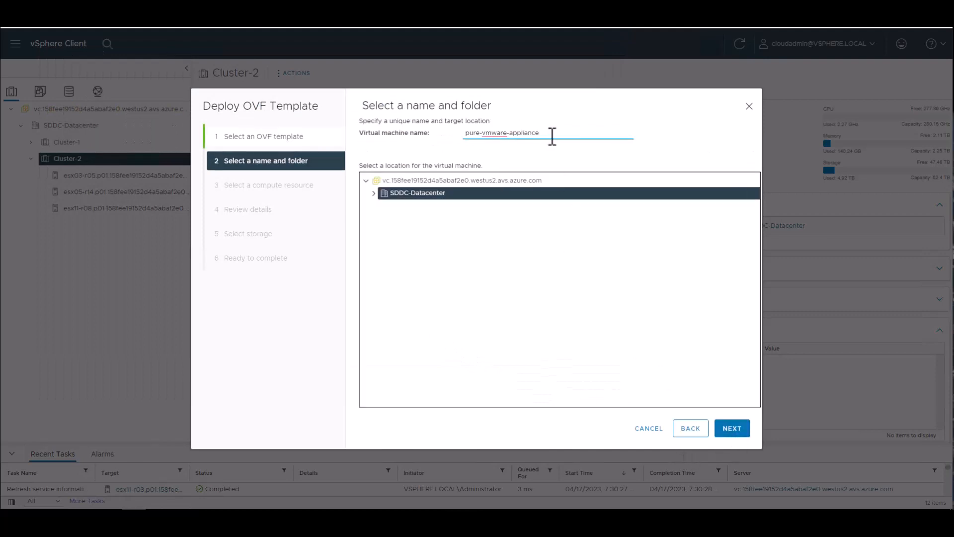
{"action": "double_click", "coordinate": [525, 134]}
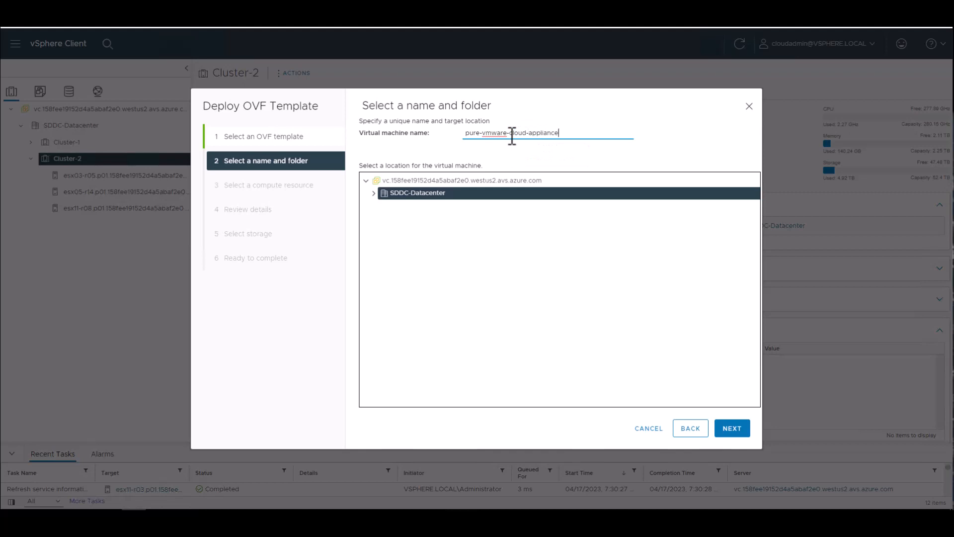
{"action": "left_click", "coordinate": [732, 428]}
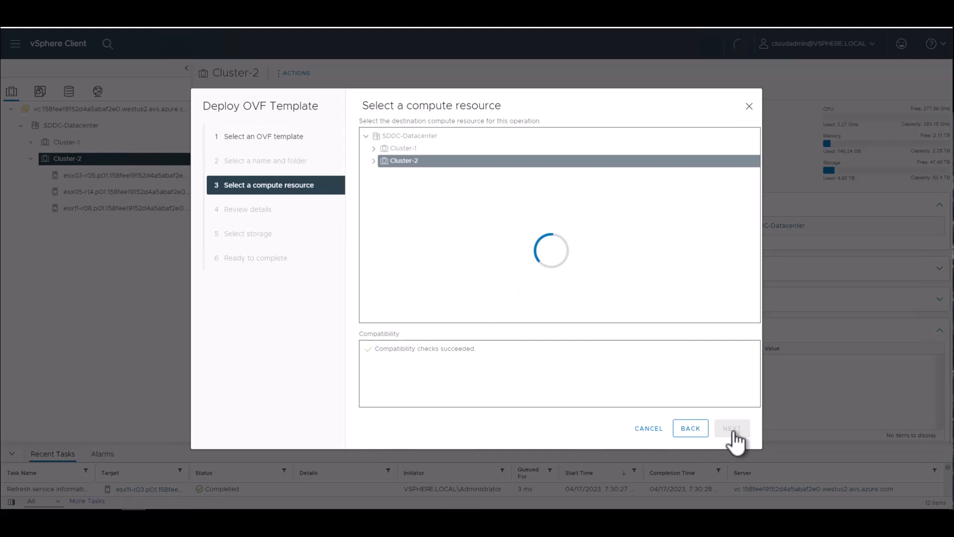
{"action": "left_click", "coordinate": [732, 428]}
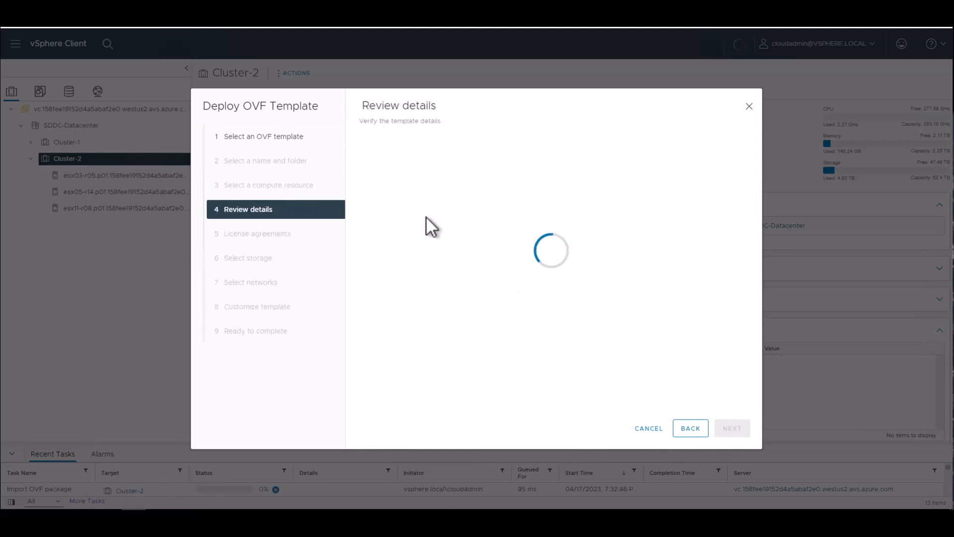
Store the VM on vsanDatastore and map its network to VMNetwork2
{"action": "left_click", "coordinate": [732, 428]}
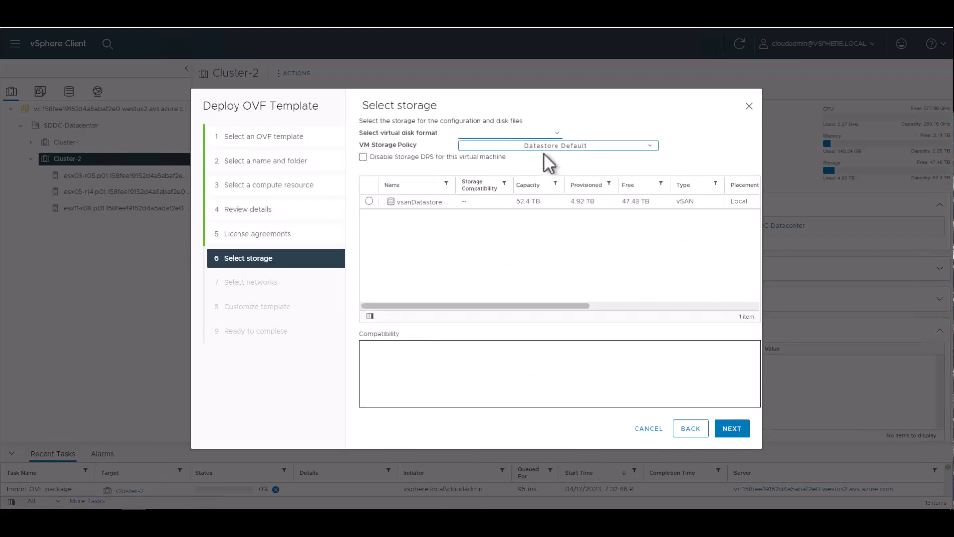
{"action": "left_click", "coordinate": [369, 201]}
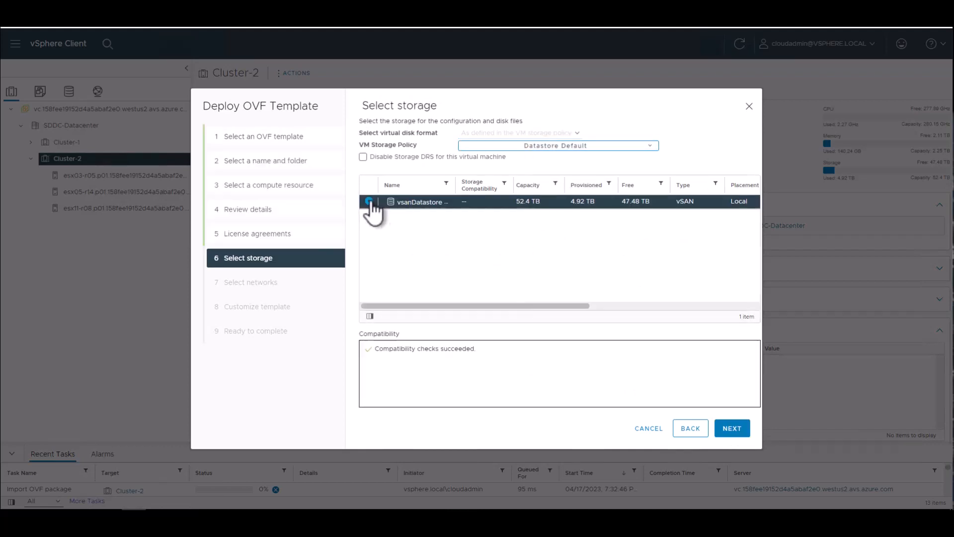
{"action": "left_click", "coordinate": [732, 428]}
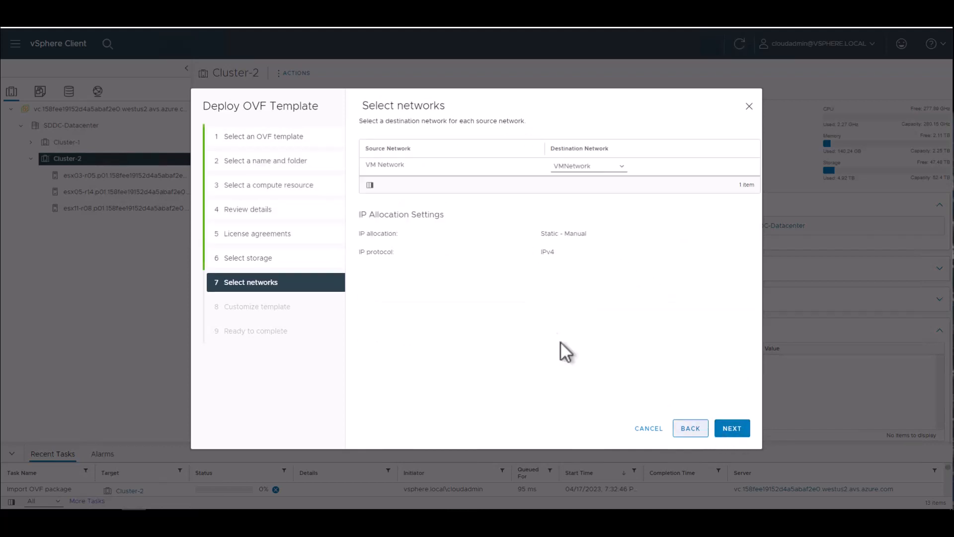
{"action": "left_click", "coordinate": [589, 165]}
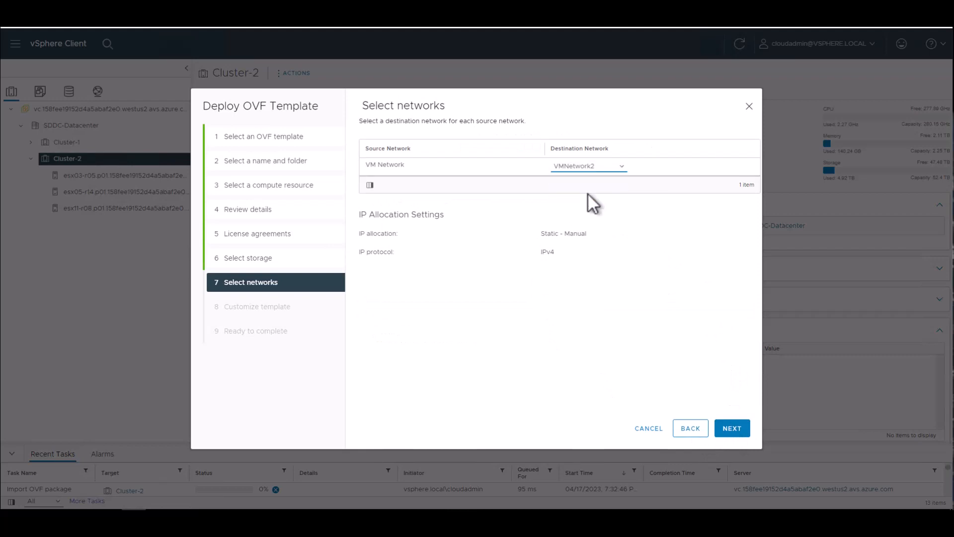
Set the appliance type to VMware Cloud Plugin
{"action": "left_click", "coordinate": [732, 428]}
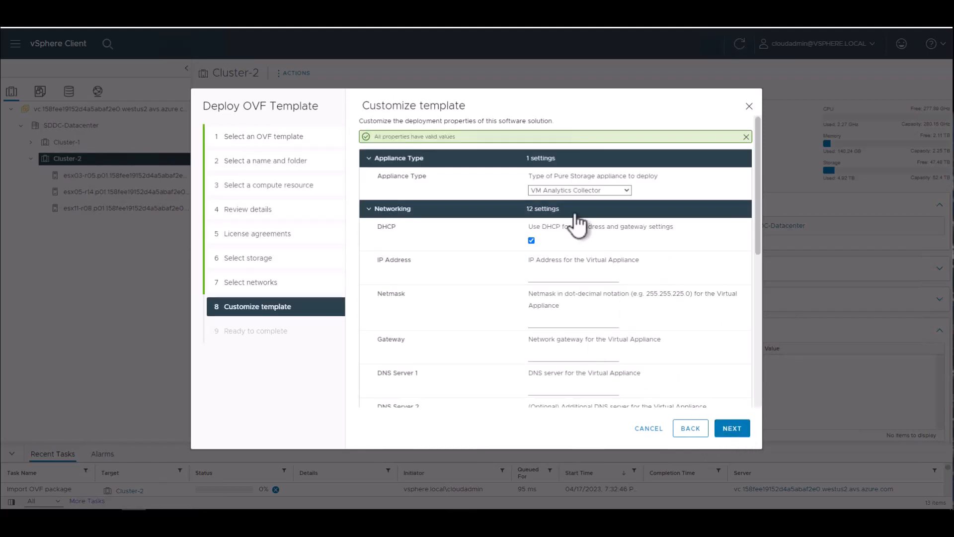
{"action": "left_click", "coordinate": [579, 190]}
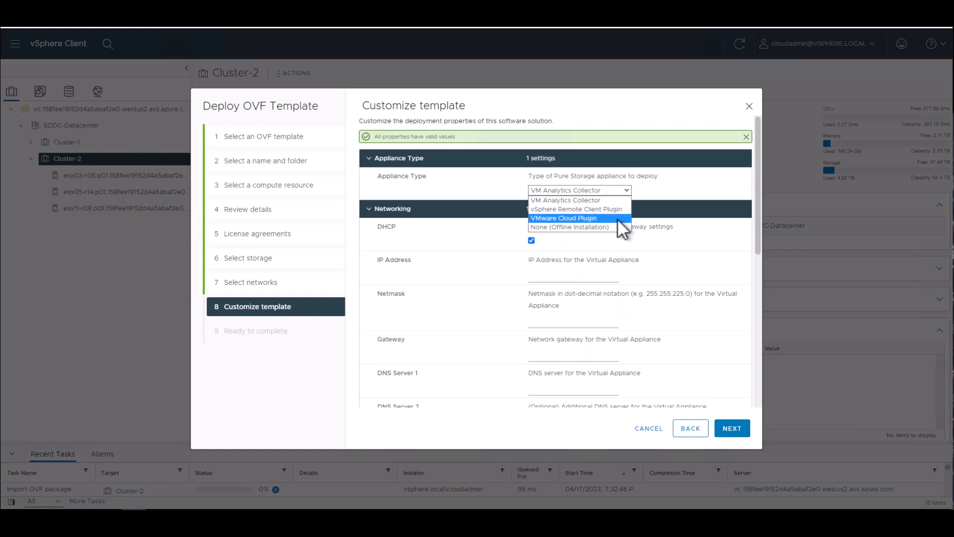
{"action": "left_click", "coordinate": [563, 218]}
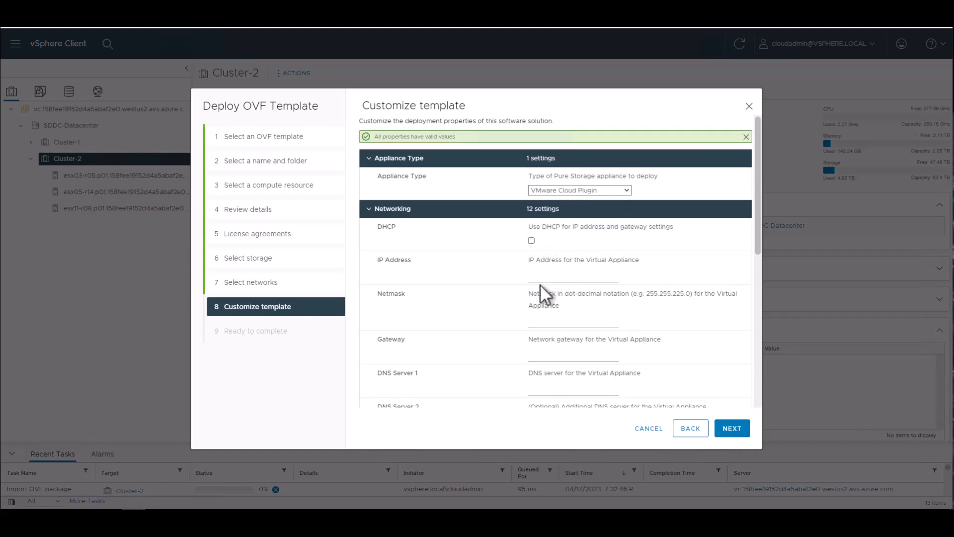
Enter IP 15.9.8.100, gateway 15.9.8.1, DNS 1.1.1.1, hostname pure-plugin and Docker range 172.17.1.1/16
{"action": "left_click", "coordinate": [572, 280]}
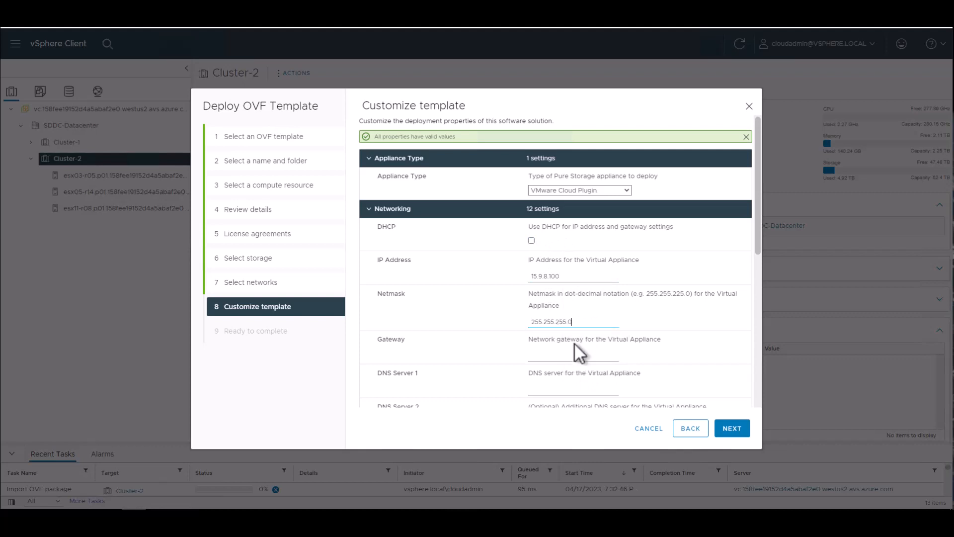
{"action": "type", "text": "15.9.8.1"}
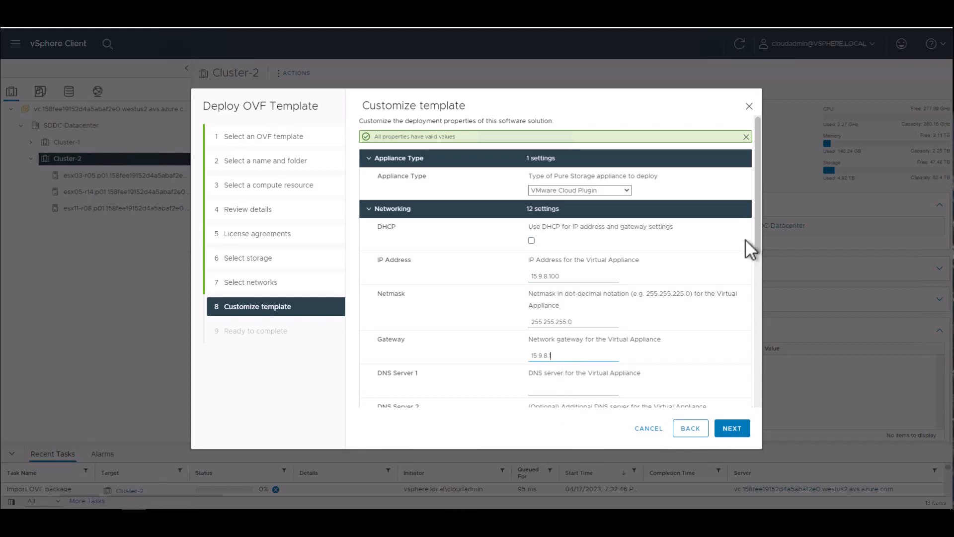
{"action": "scroll", "scroll_direction": "down", "scroll_amount": 3}
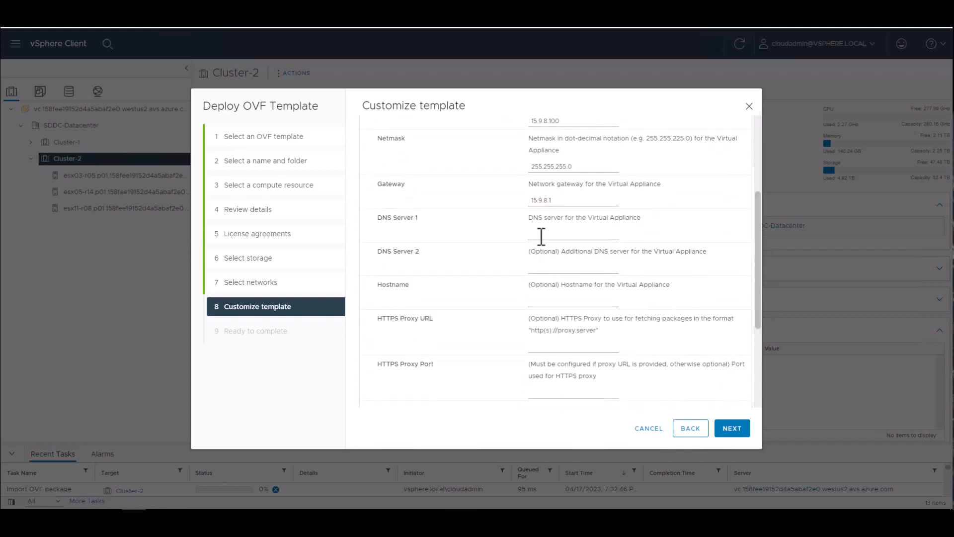
{"action": "type", "text": "1"}
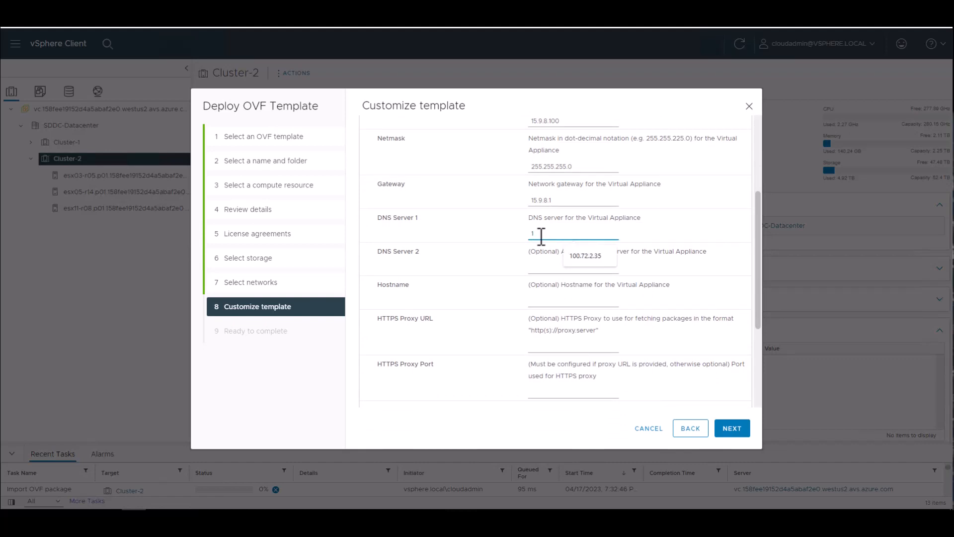
{"action": "type", "text": ".1.1.1"}
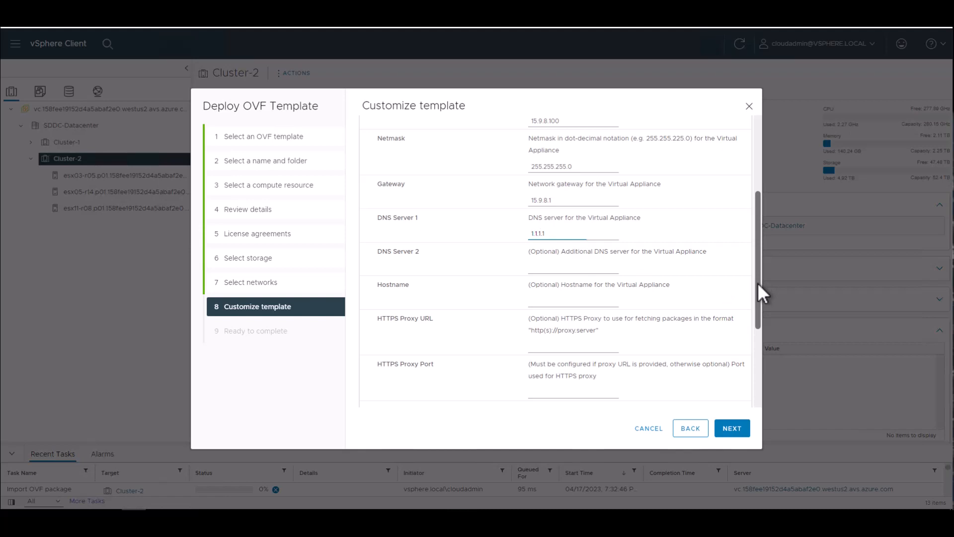
{"action": "type", "text": "pure-plugin"}
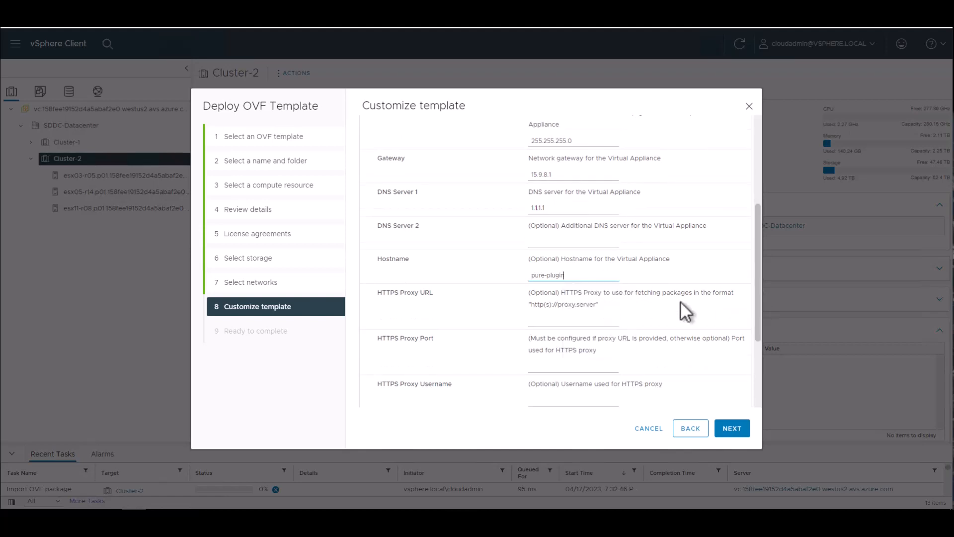
{"action": "scroll", "scroll_direction": "down", "scroll_amount": 3}
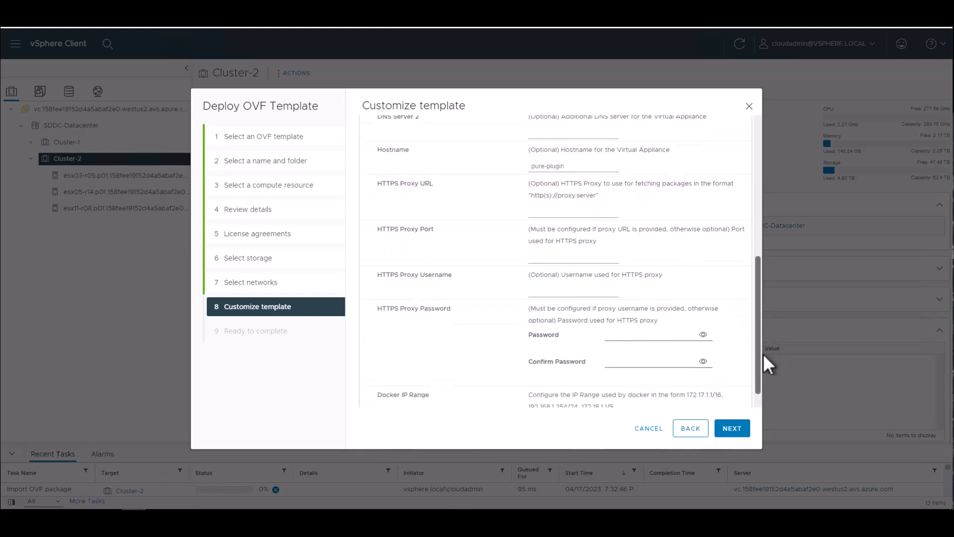
{"action": "type", "text": "172.17.1.1/16"}
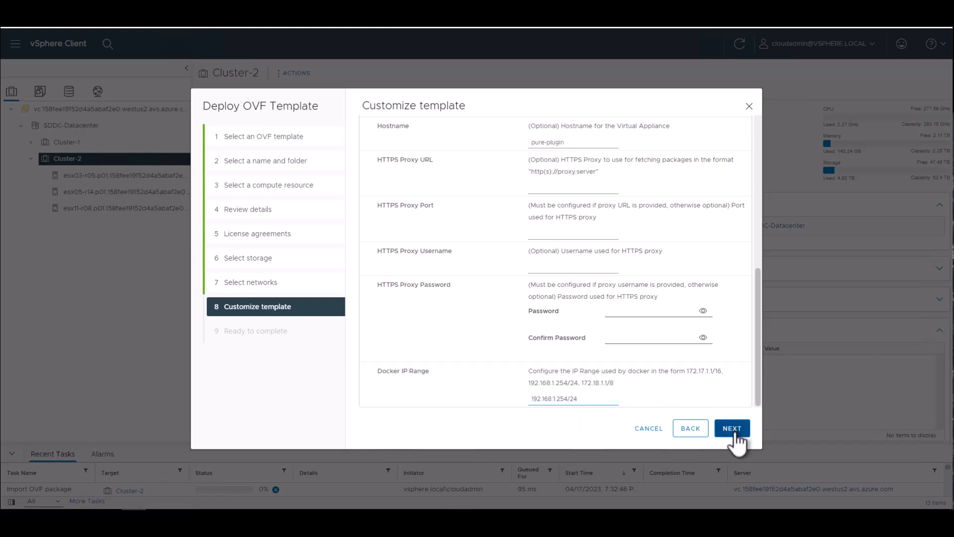
{"action": "left_click", "coordinate": [732, 428]}
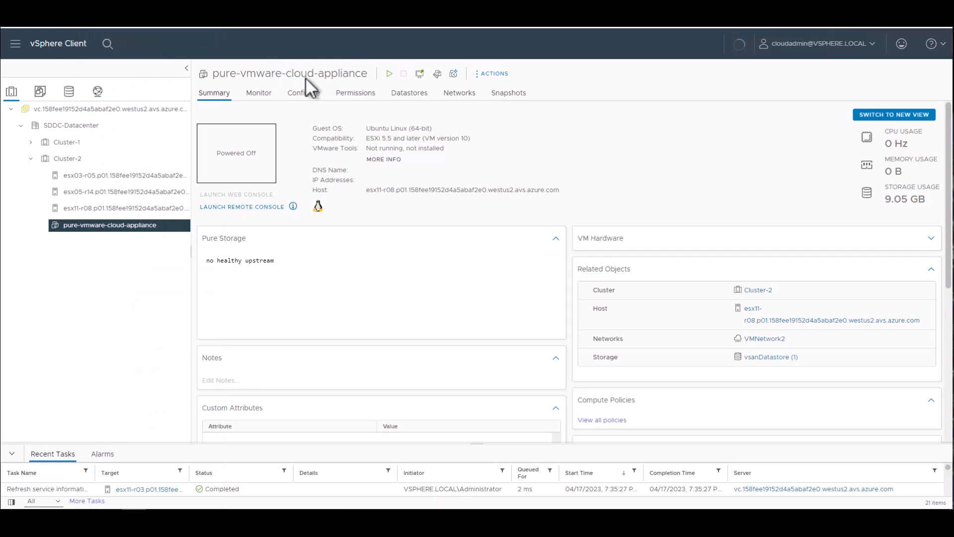
Review the Ready to complete summary before finishing the appliance deployment
{"action": "scroll", "scroll_direction": "down", "scroll_amount": 3}
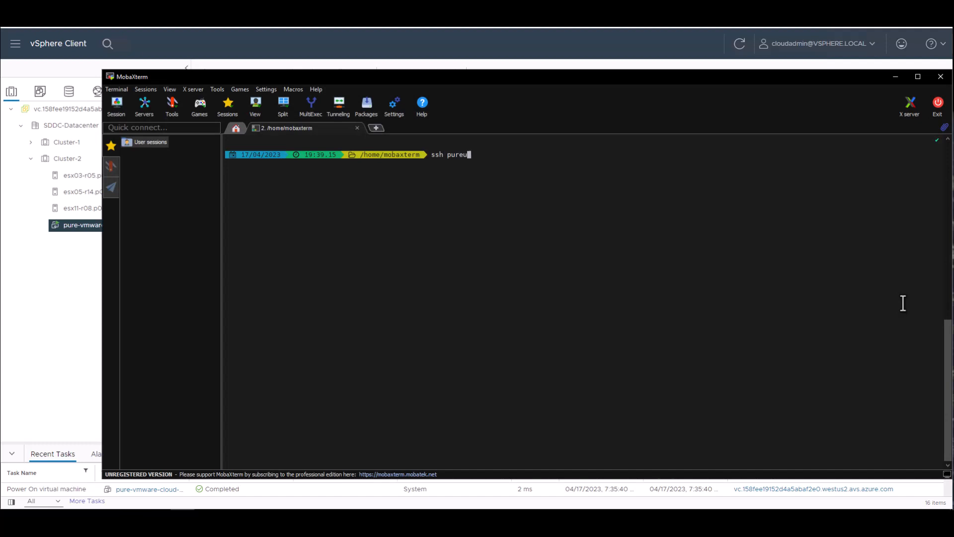
{"action": "type", "text": "ser@19"}
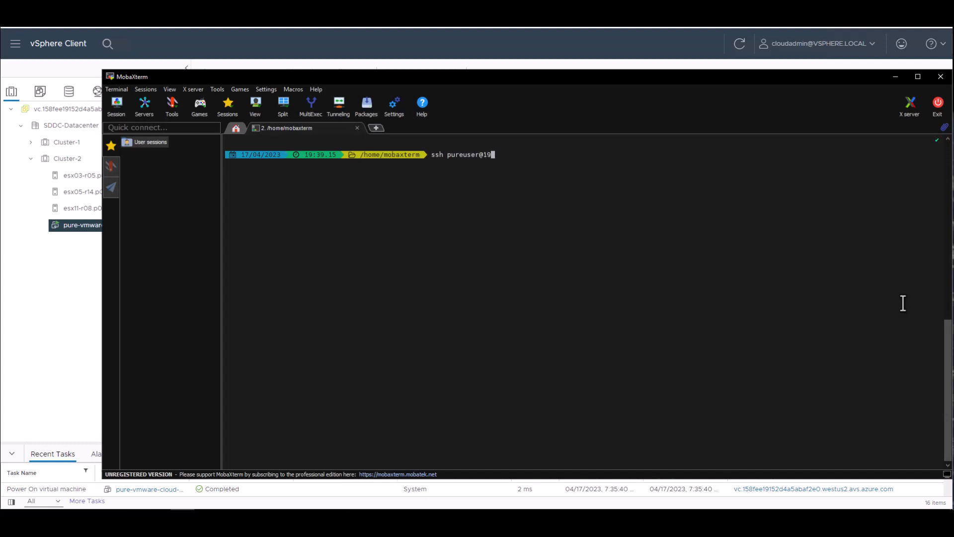
{"action": "type", "text": "5.9.8.100"}
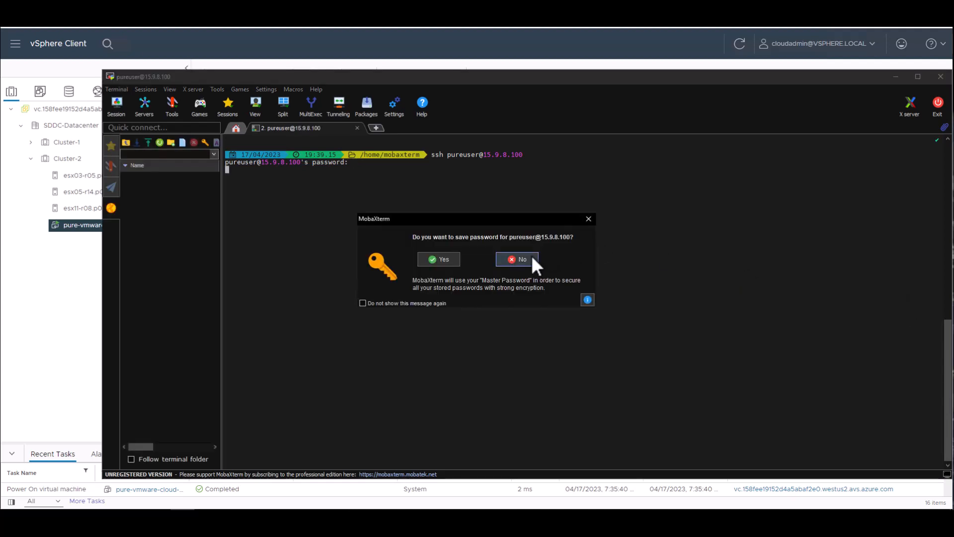
{"action": "left_click", "coordinate": [517, 259]}
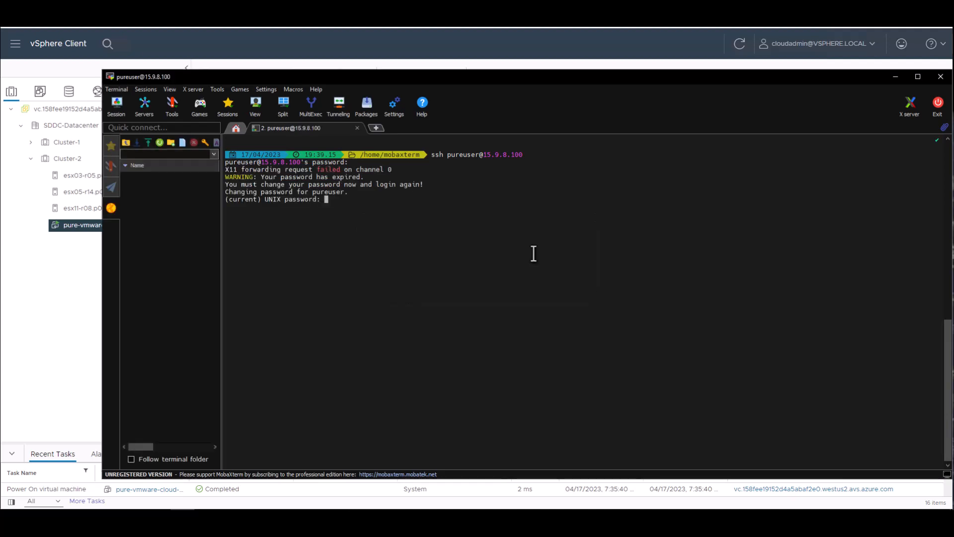
Replace the expired pureuser password, reconnect, and start purepwsh
{"action": "key", "text": "Enter"}
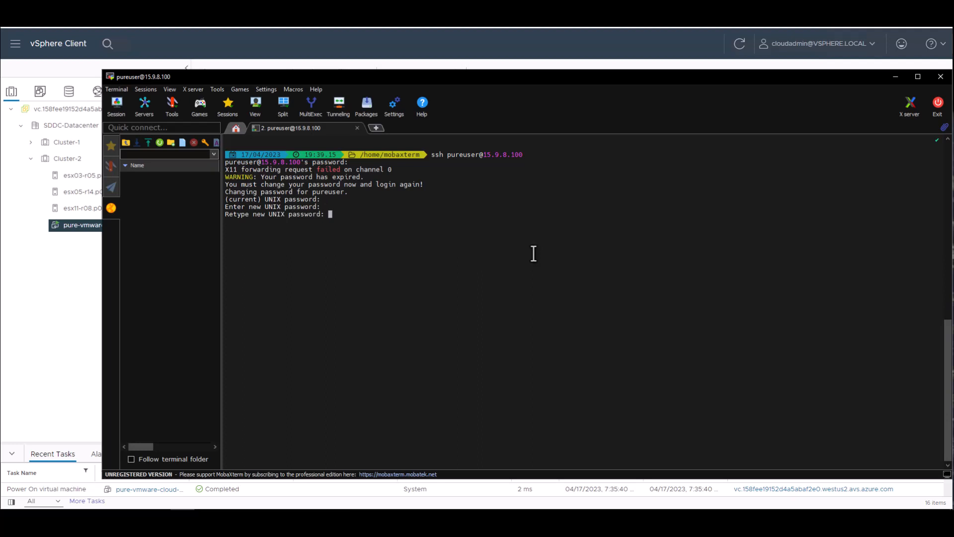
{"action": "key", "text": "Enter"}
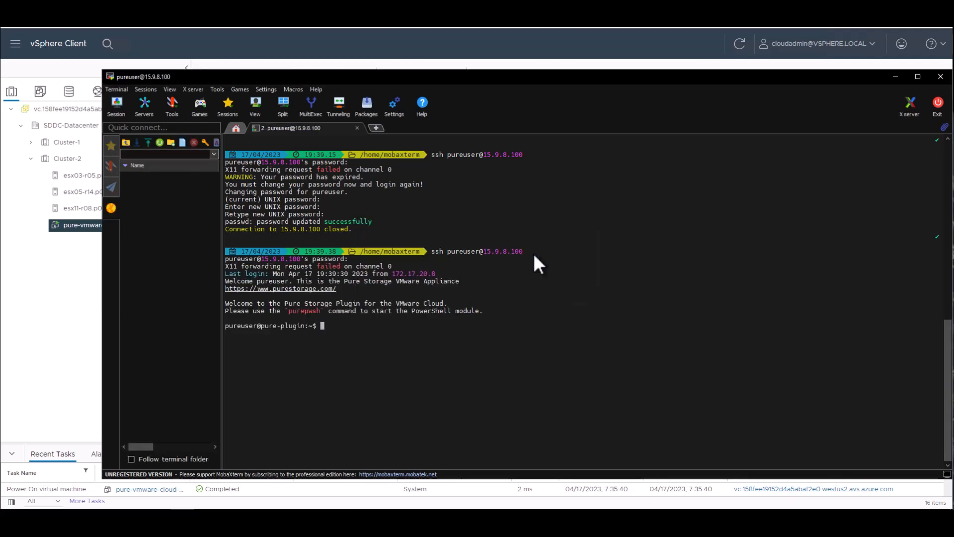
{"action": "type", "text": "p"}
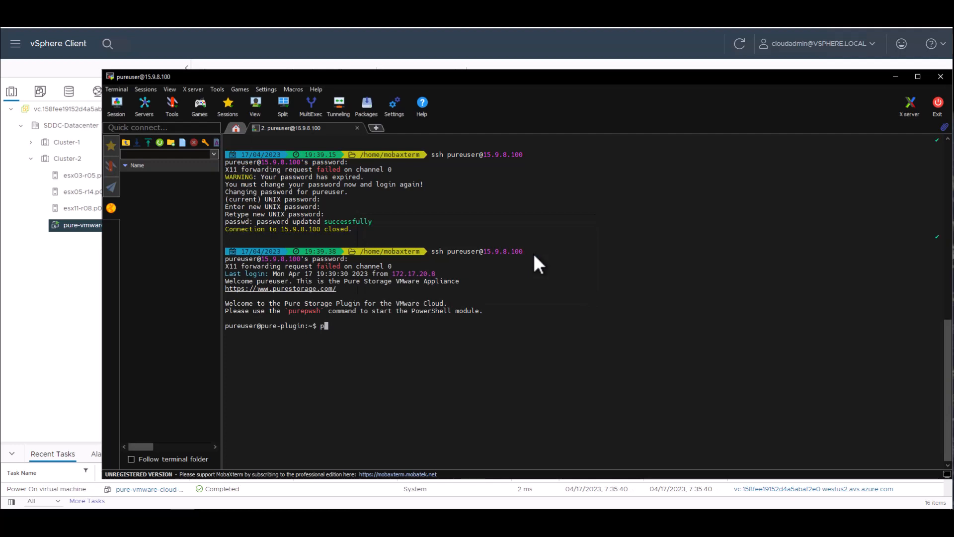
{"action": "type", "text": "urepwsh"}
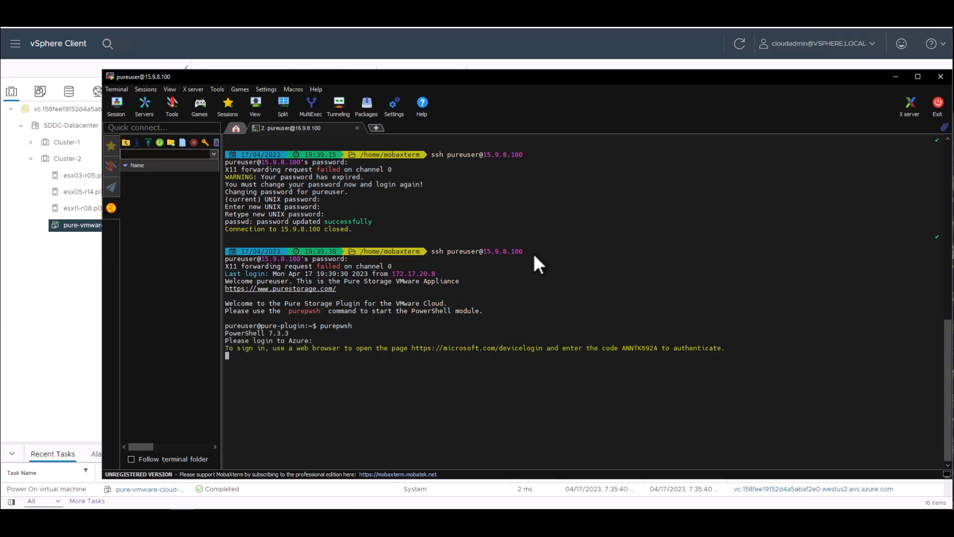
{"action": "mouse_move", "coordinate": [455, 374]}
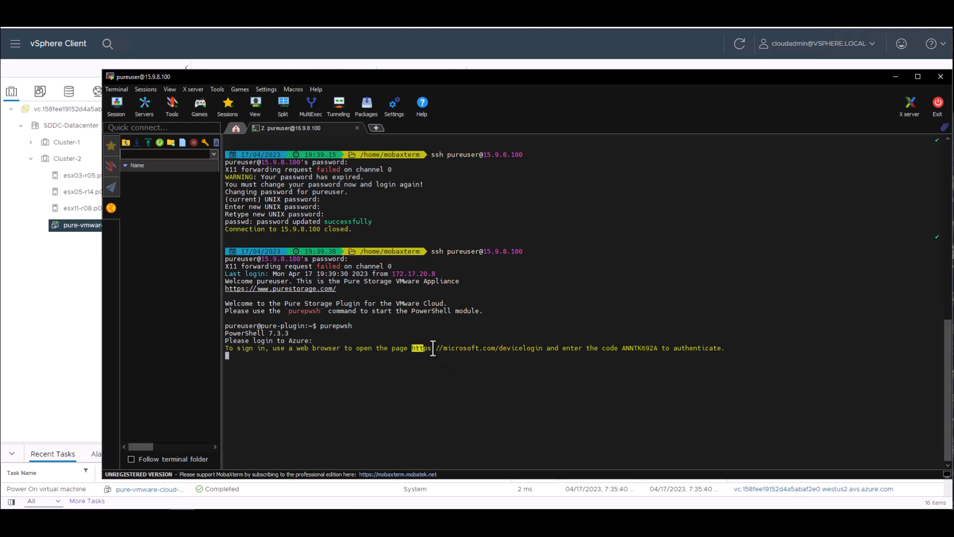
{"action": "right_click", "coordinate": [540, 350]}
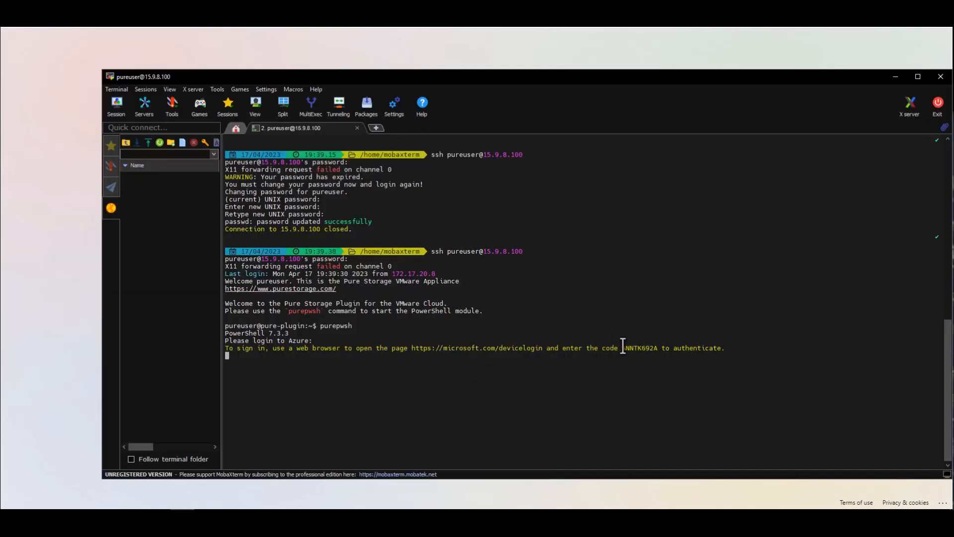
{"action": "double_click", "coordinate": [639, 348]}
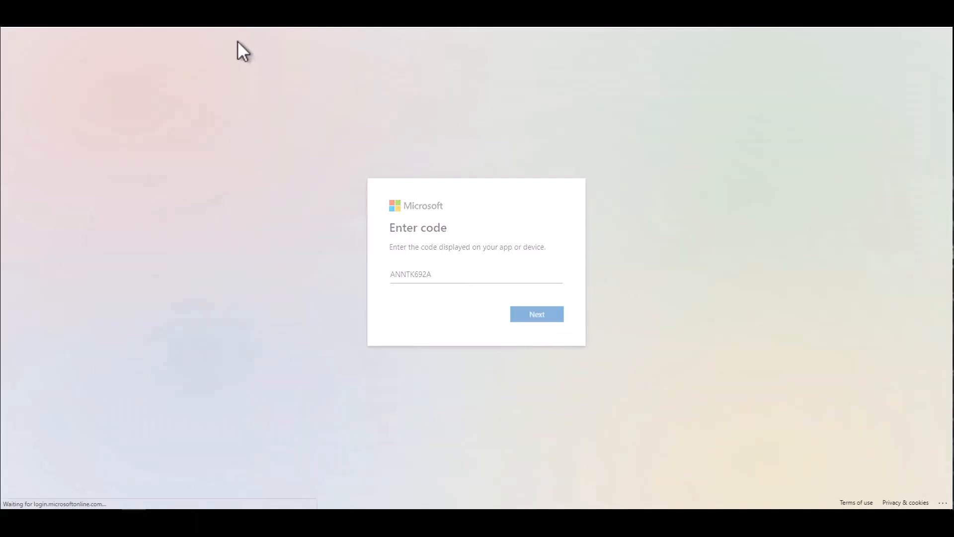
{"action": "left_click", "coordinate": [537, 314]}
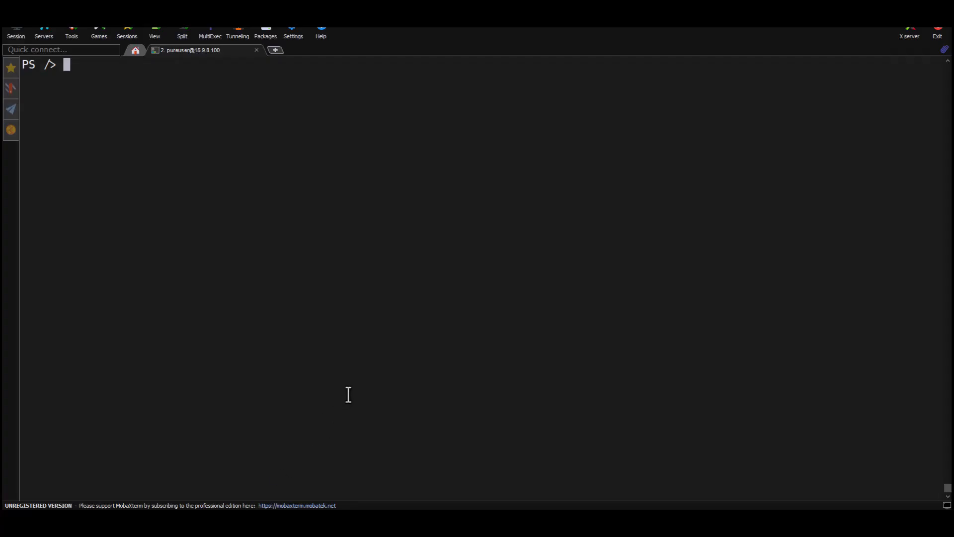
Run Get-Command -module PureStorage.CBS.AVS and pick out the Deploy-PCBSAVSMonitor function
{"action": "type", "text": "Get"}
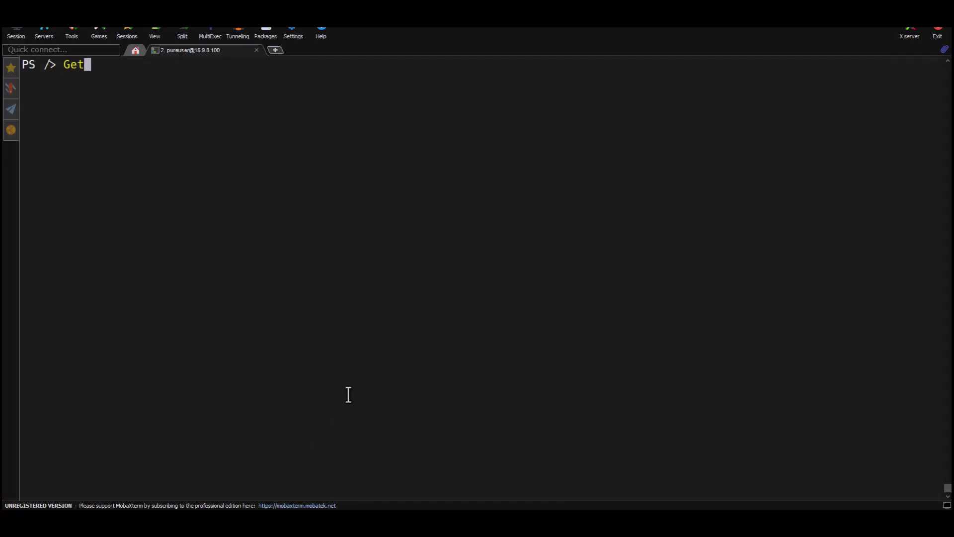
{"action": "type", "text": "-Command - M"}
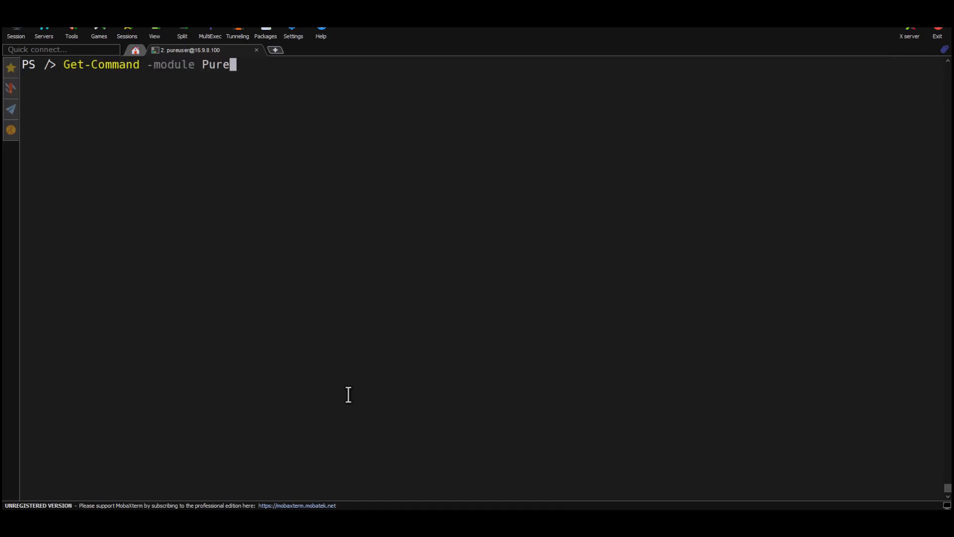
{"action": "type", "text": "Storage.CBS.AVS"}
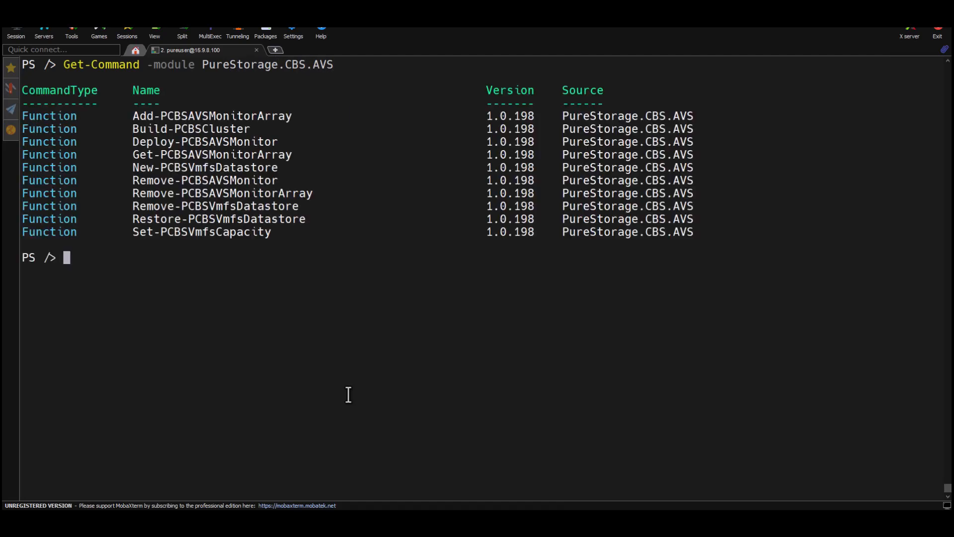
{"action": "mouse_move", "coordinate": [133, 141]}
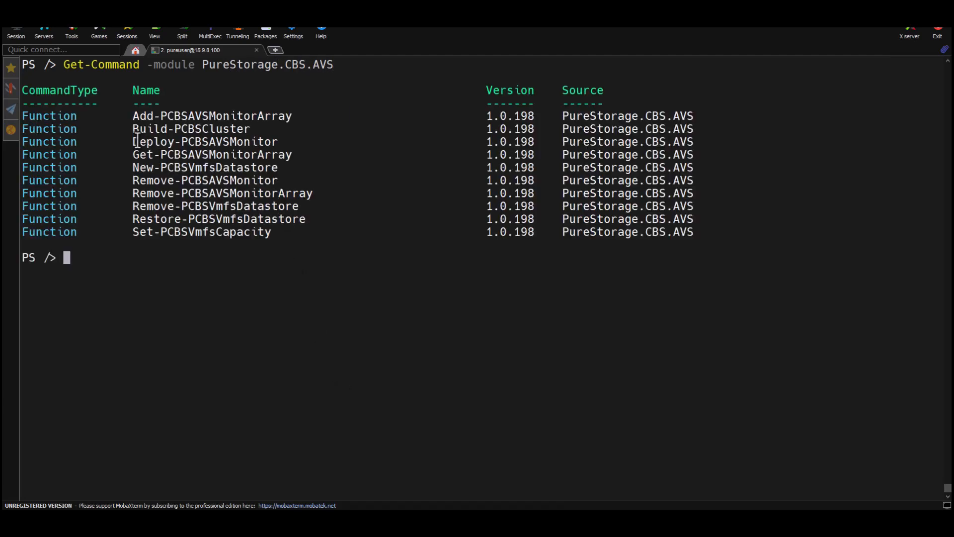
{"action": "double_click", "coordinate": [204, 142]}
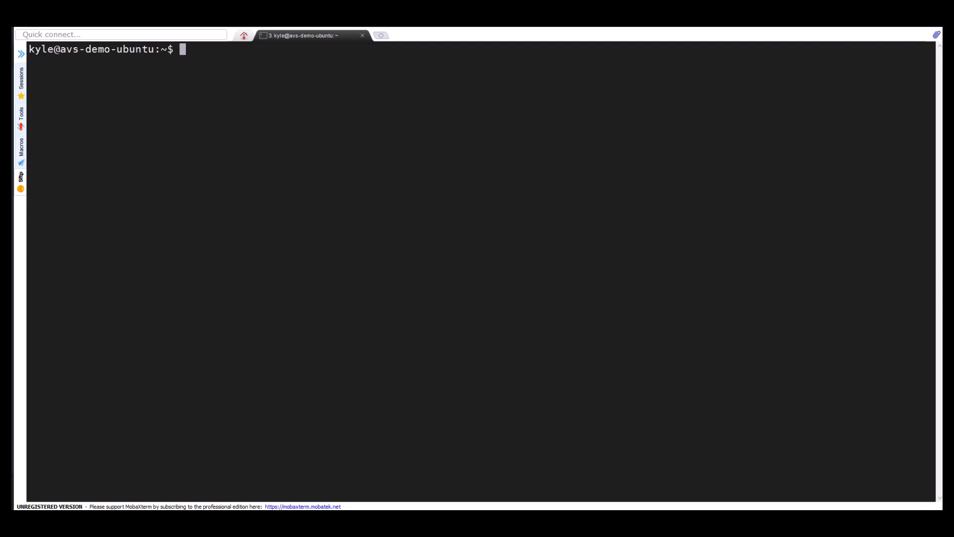
Download powershell_7.3.4-1.deb_amd64.deb with wget, install it via dpkg, and launch pwsh
{"action": "type", "text": "wget https://github.com/PowerShell/PowerShell/releases/download/v7.3.4/powershell_7.3.4-1.deb_amd64.deb"}
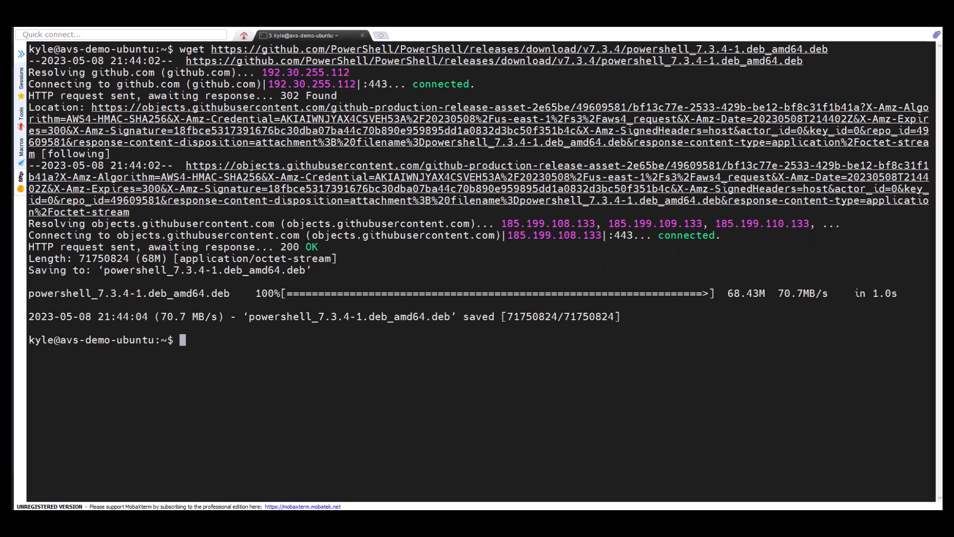
{"action": "type", "text": "sudo dpkg -i powershell_7.3.4-1.deb_amd64.deb"}
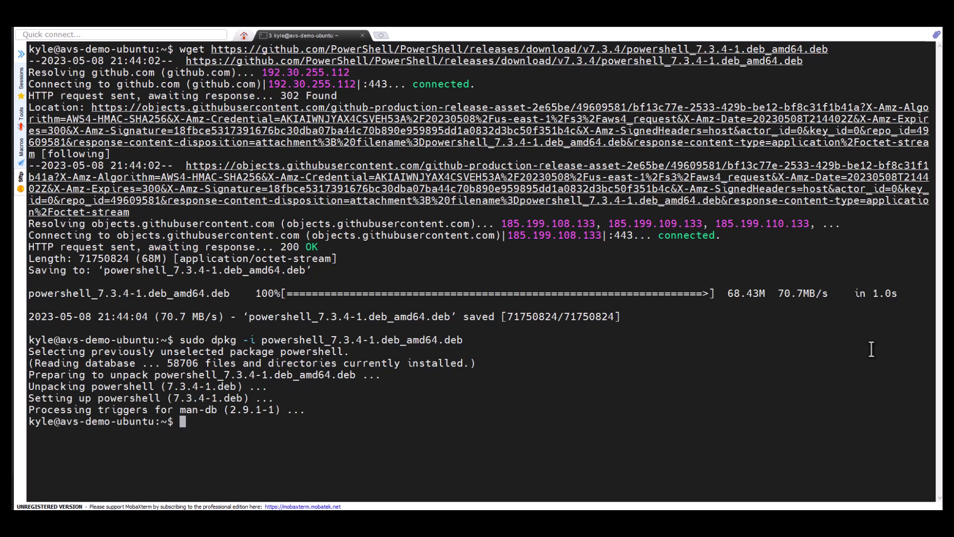
{"action": "mouse_move", "coordinate": [686, 415]}
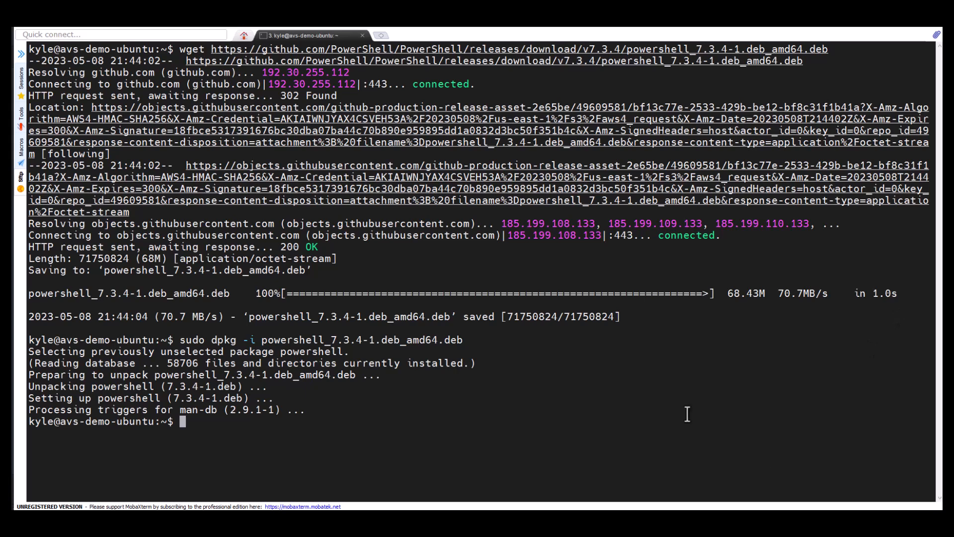
{"action": "type", "text": "pwsh"}
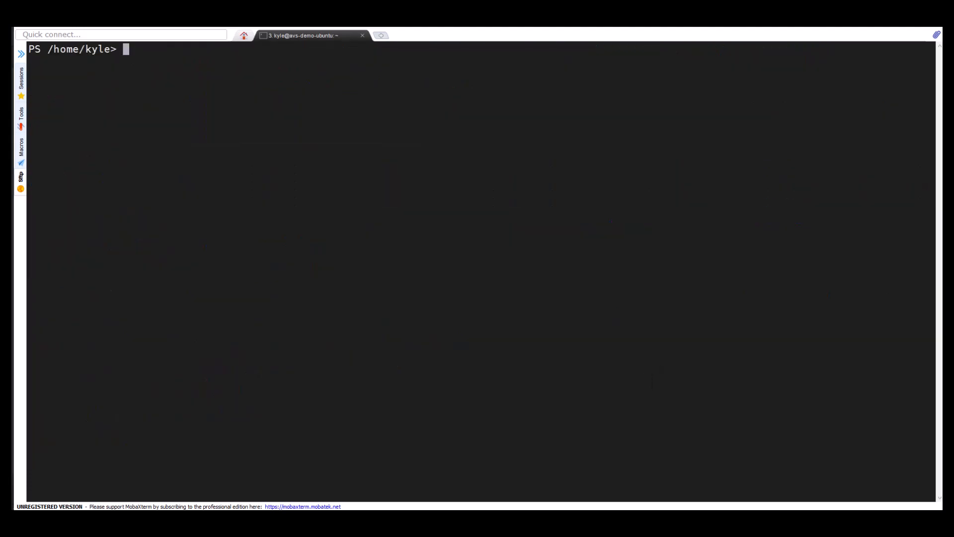
Install Az, VMware.PowerCLI and prerelease PureStorage.CBS.AVS from PSGallery, accepting untrusted-repository prompts
{"action": "type", "text": "Install-Module -Name Az -Repository PSGallery -Force"}
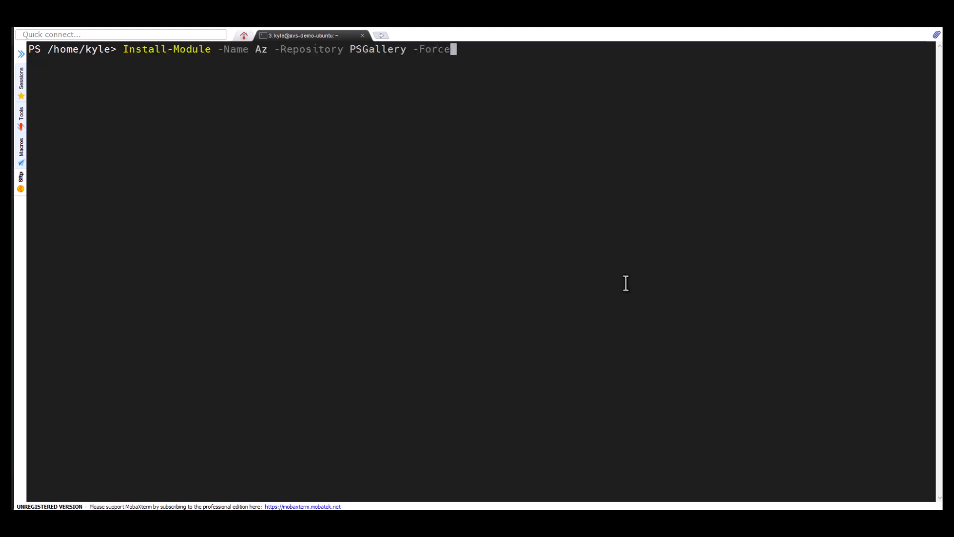
{"action": "key", "text": "Enter"}
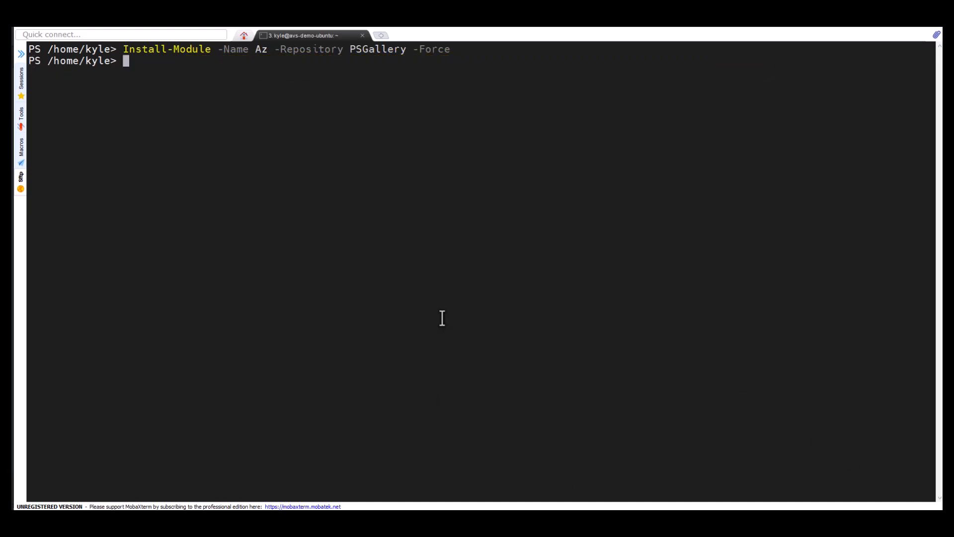
{"action": "type", "text": "Install-Module VMware.PowerCLI -Respository PSGallery"}
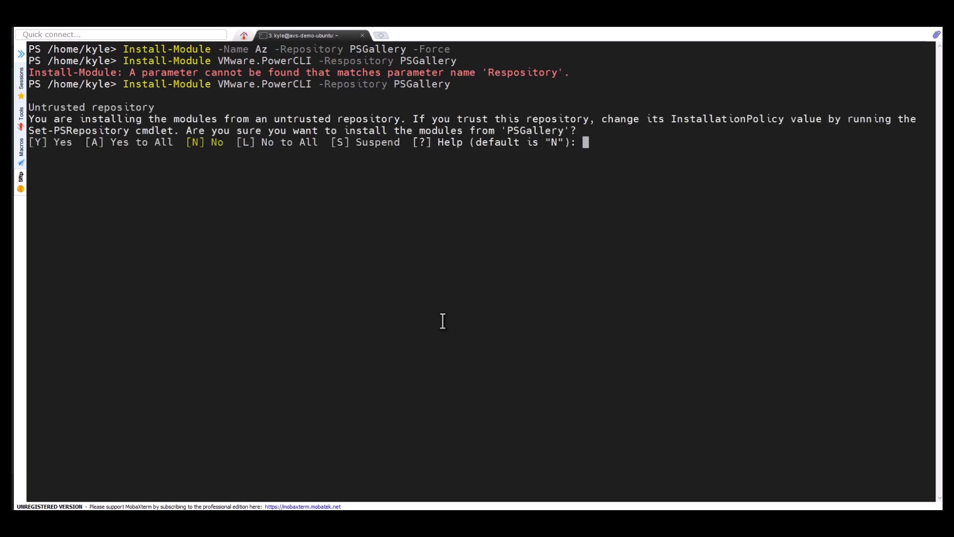
{"action": "type", "text": "A"}
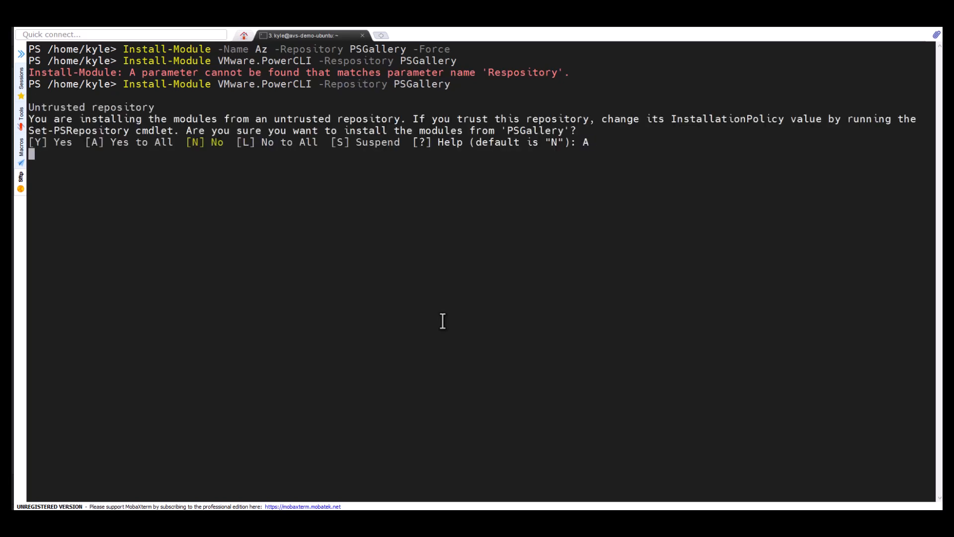
{"action": "mouse_move", "coordinate": [775, 421]}
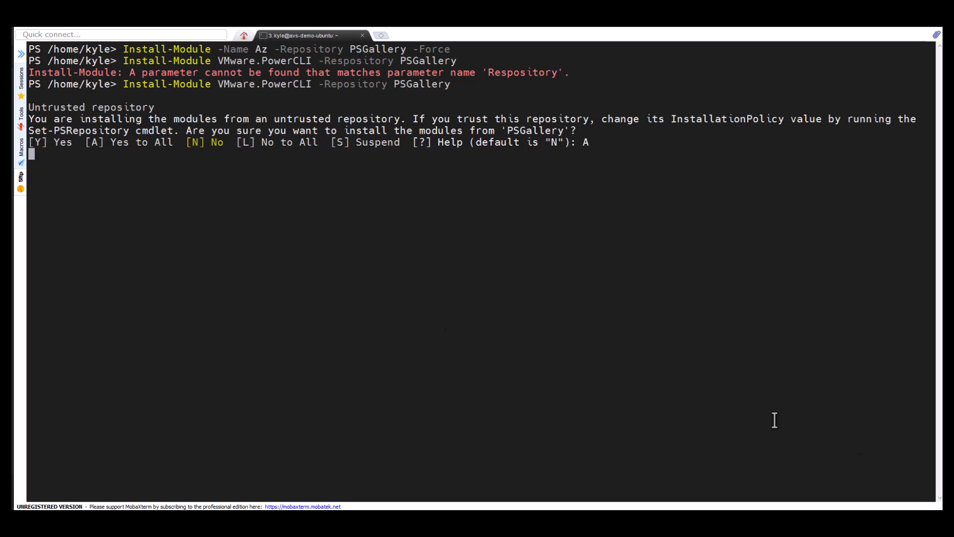
{"action": "key", "text": "Enter"}
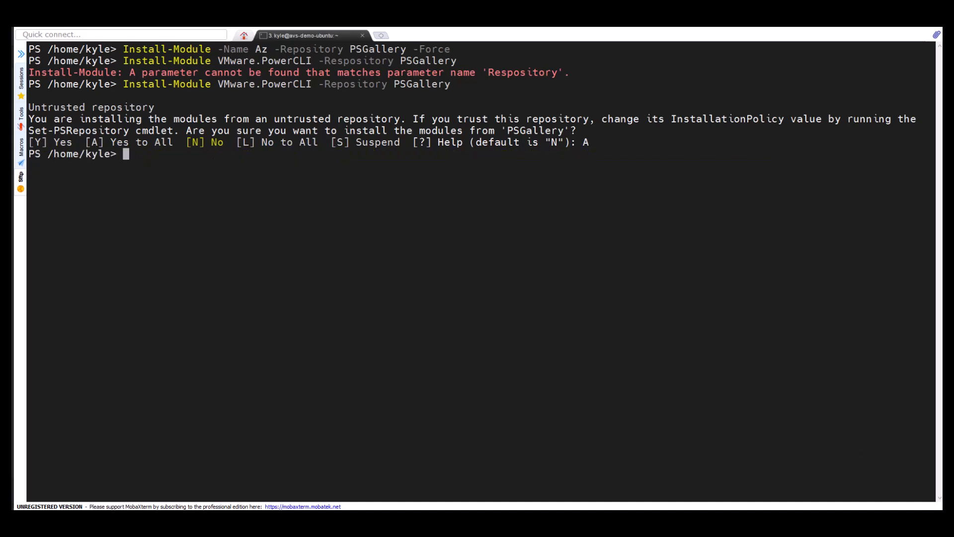
{"action": "mouse_move", "coordinate": [695, 346]}
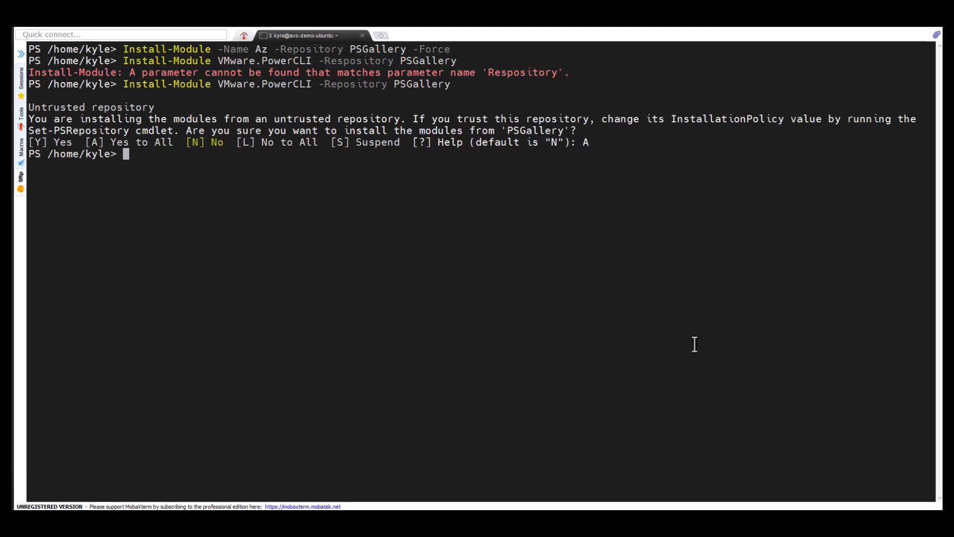
{"action": "type", "text": "Install-Module -Name PureStorage.CBS.AVS -AllowPrerelease"}
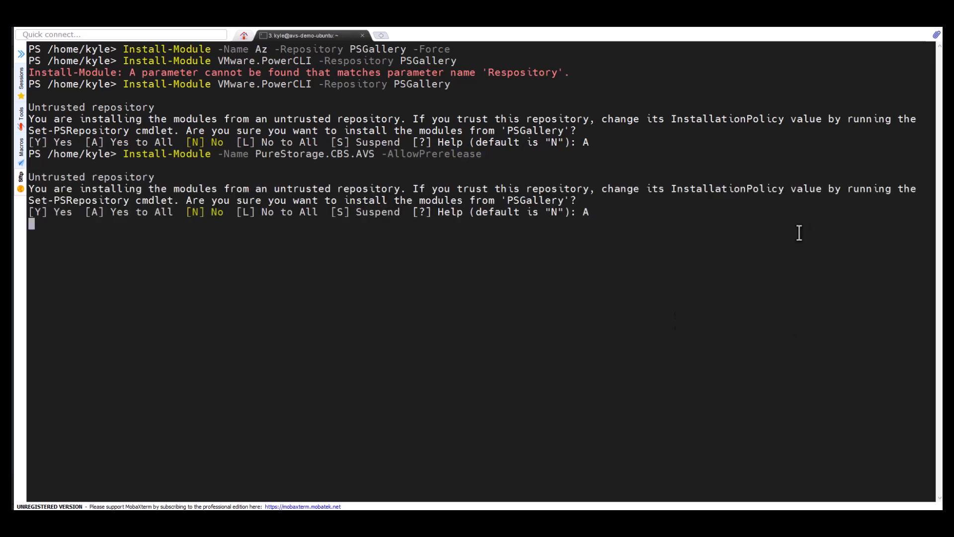
{"action": "key", "text": "Enter"}
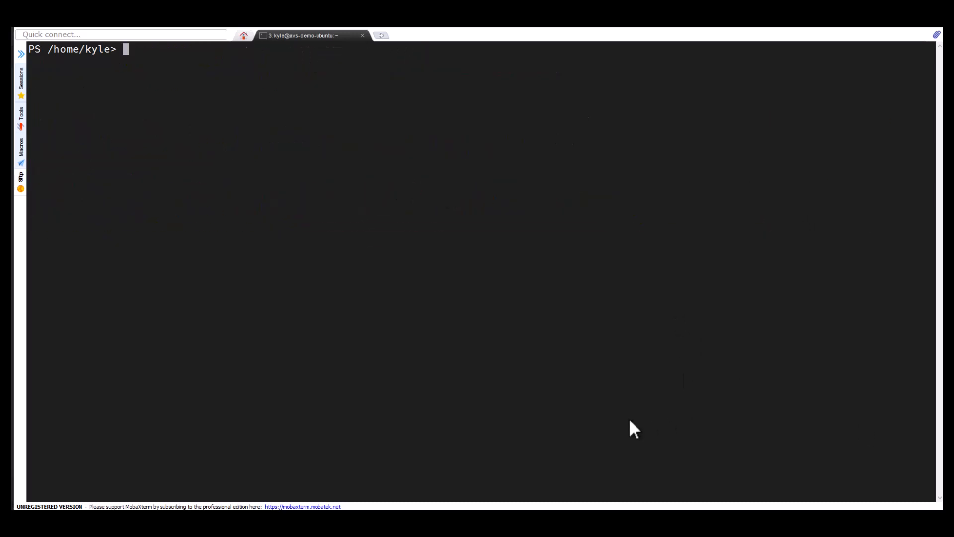
{"action": "type", "text": "Connect-AzAccount -UseDeviceAuthentication"}
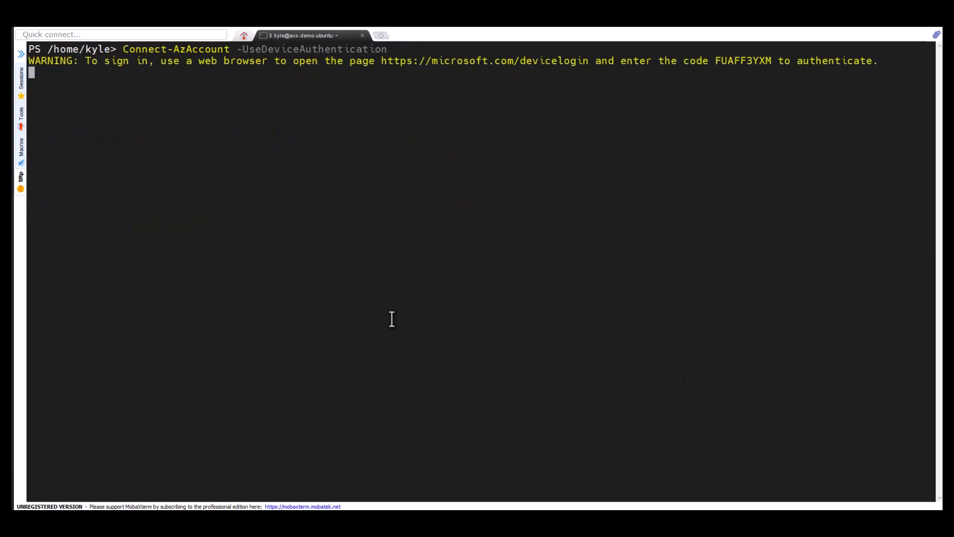
{"action": "mouse_move", "coordinate": [717, 61]}
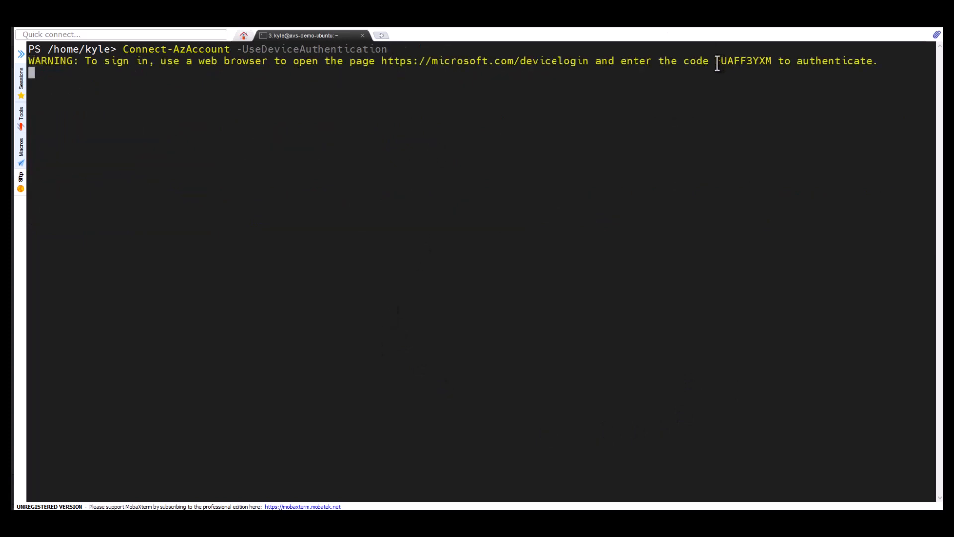
{"action": "right_click", "coordinate": [762, 61]}
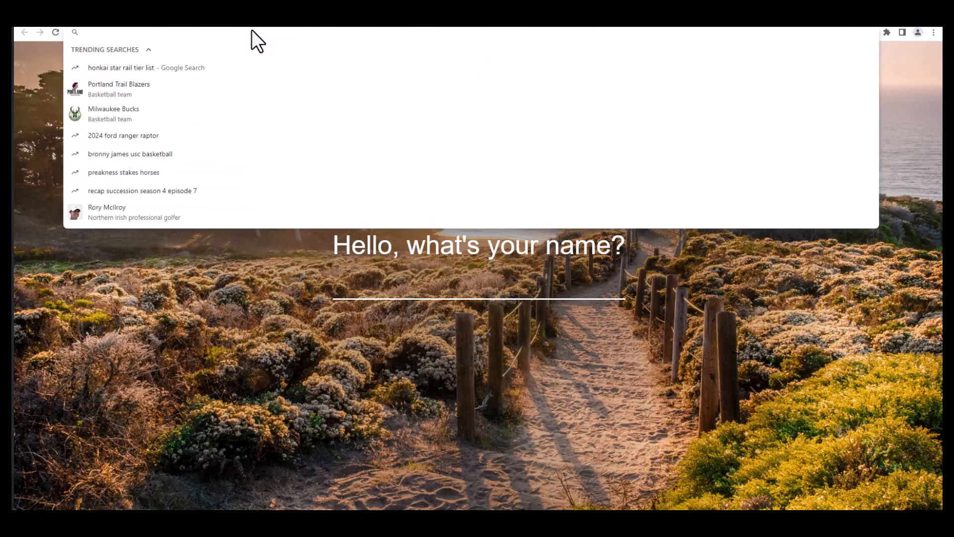
{"action": "type", "text": "https://purestorage.okta.com"}
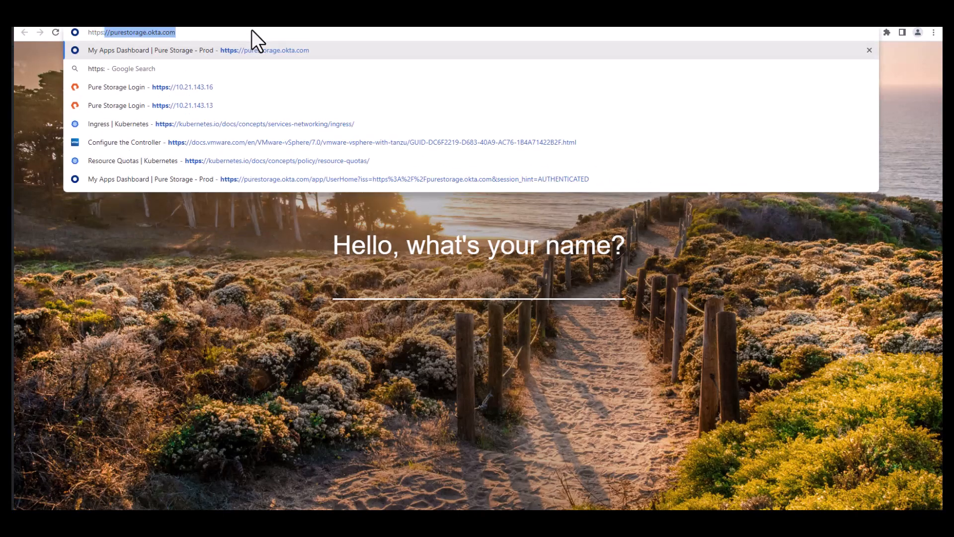
{"action": "type", "text": "https://mic"}
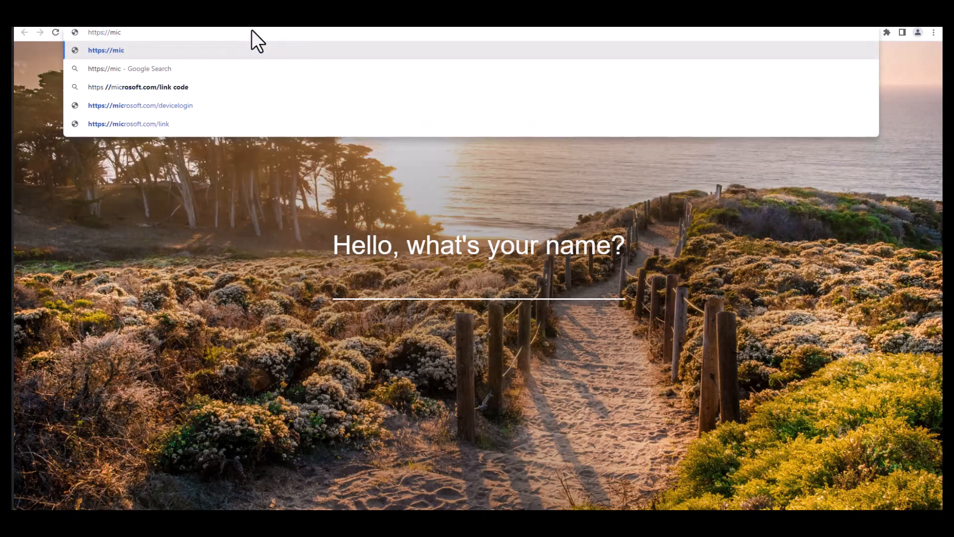
{"action": "left_click", "coordinate": [141, 105]}
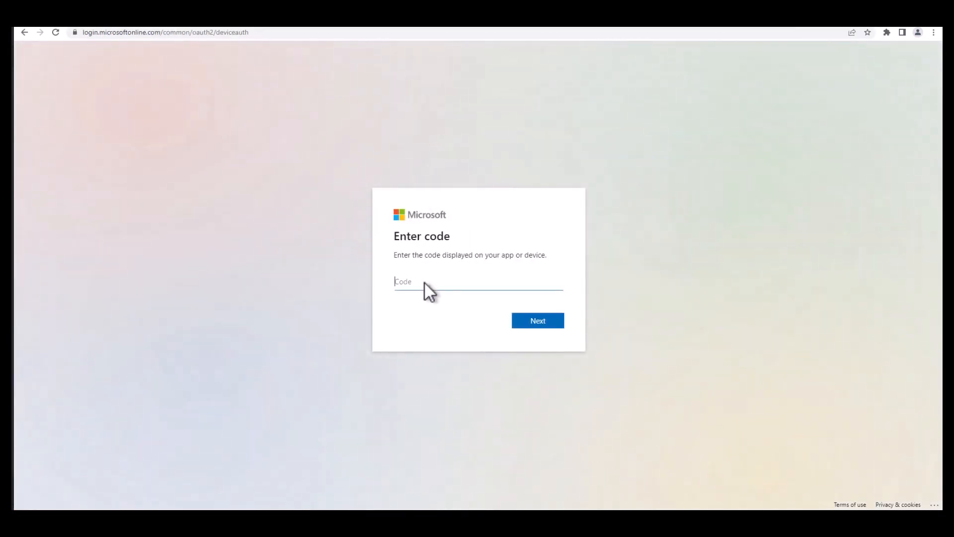
{"action": "type", "text": "FUAFF3YXM"}
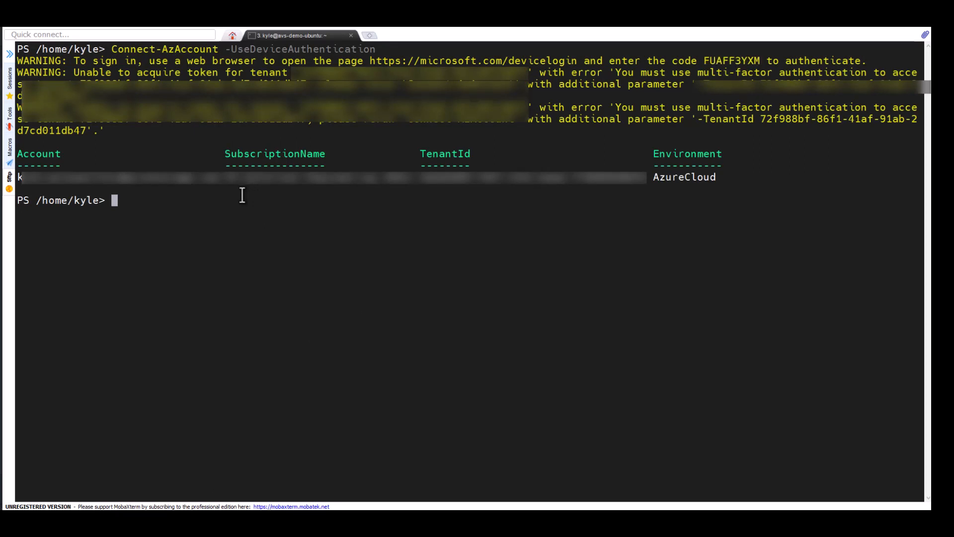
{"action": "mouse_move", "coordinate": [871, 437]}
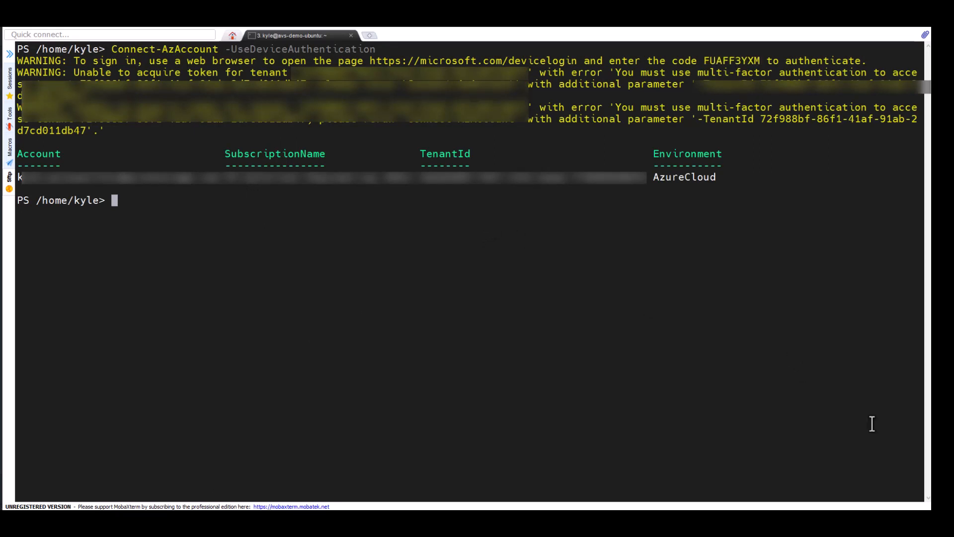